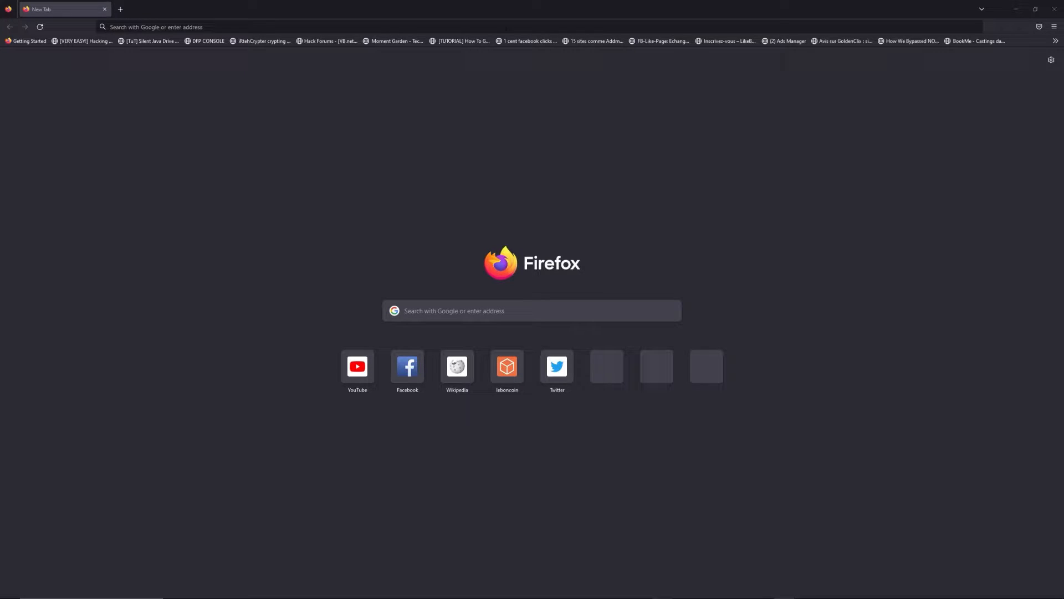
Step: Enter freewebtools.com/192.168 in the address bar of a new tab without visiting it yet
type("freewebtools.com/192.168")
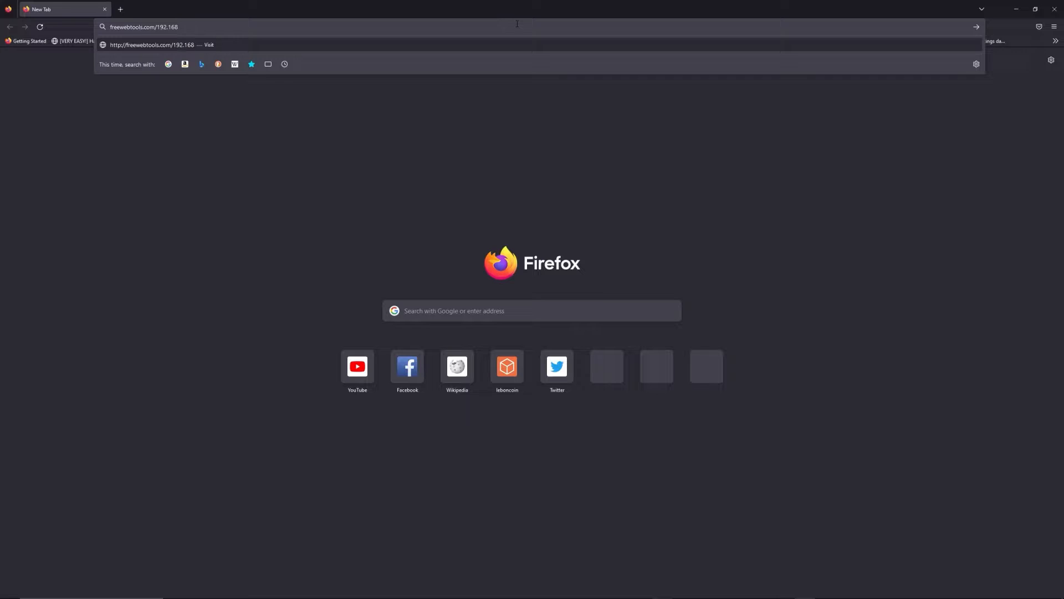
mouse_move(671, 5)
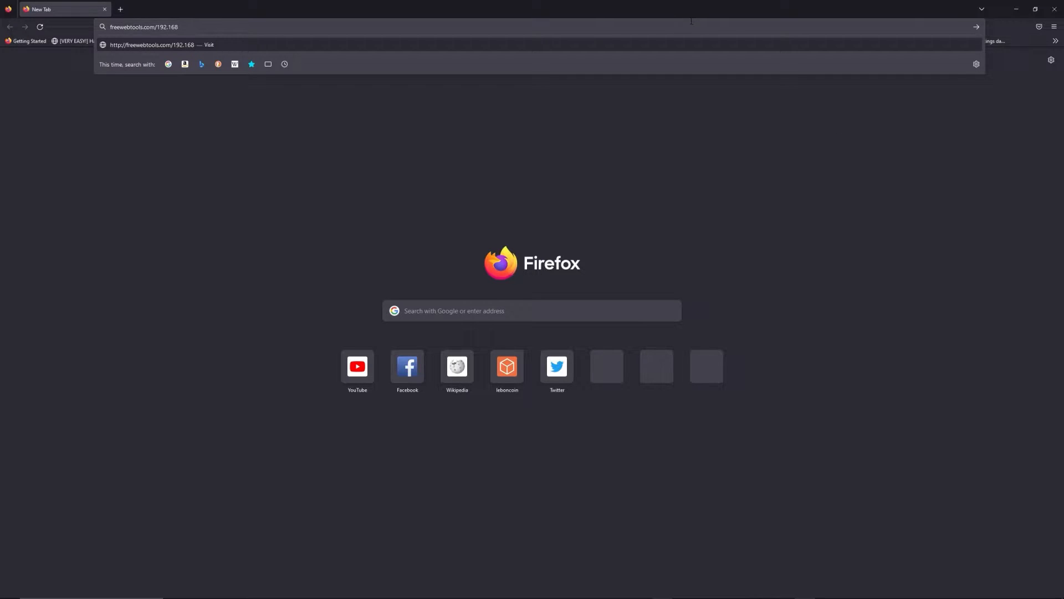
Step: Load the 192.168 login guide and reach the 'How to login 192.168 in 5 Steps' section
key("Enter")
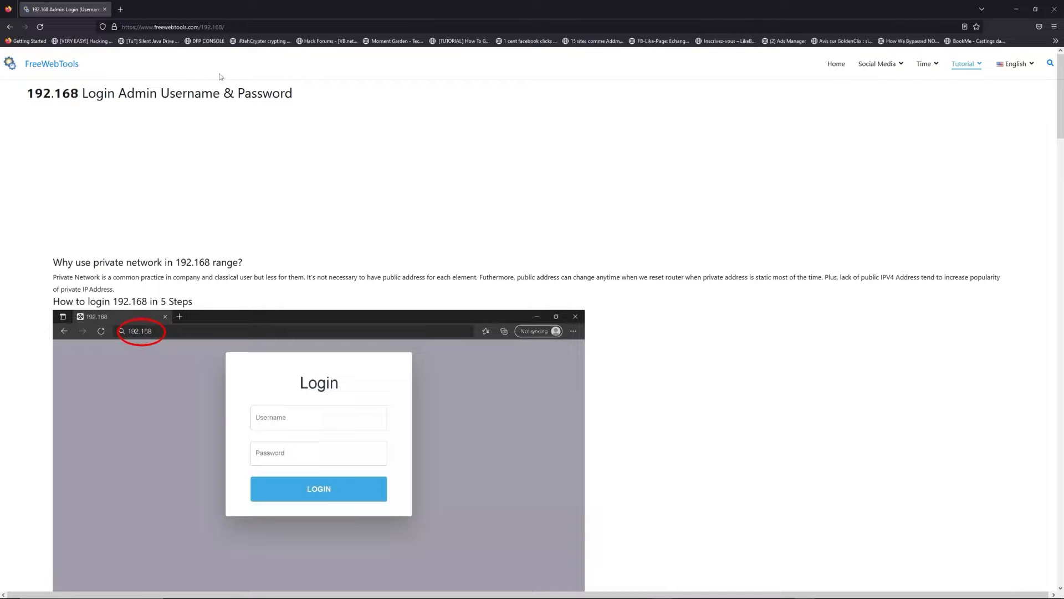
scroll("down", 3)
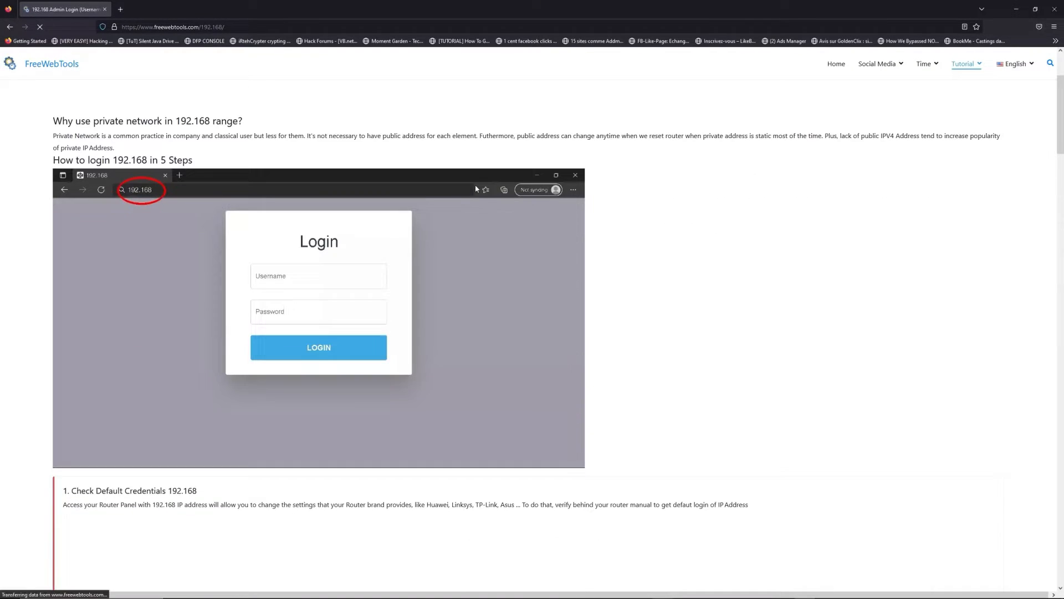
scroll("down", 3)
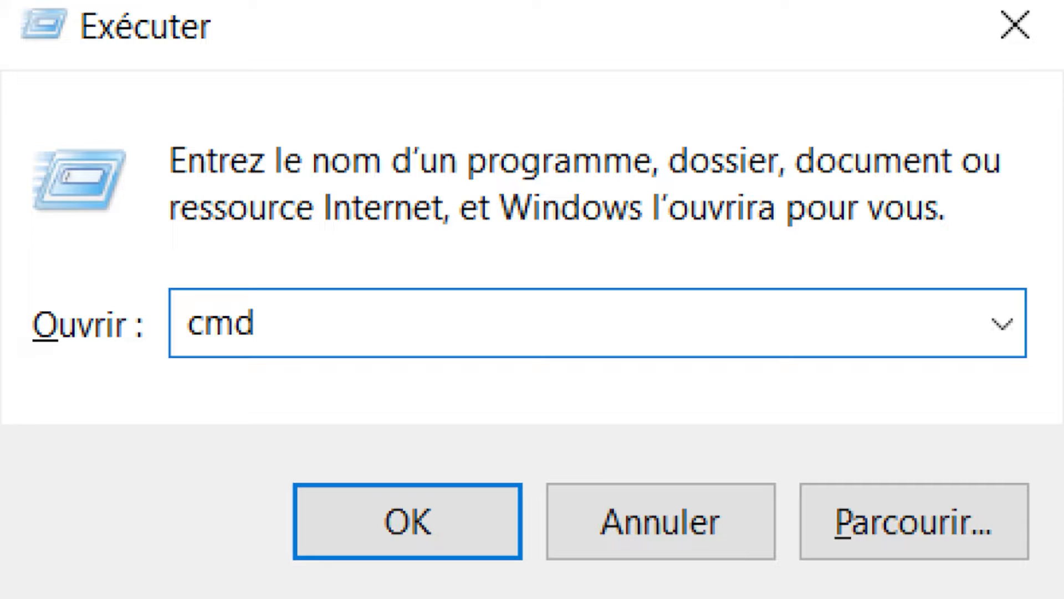
left_click(405, 523)
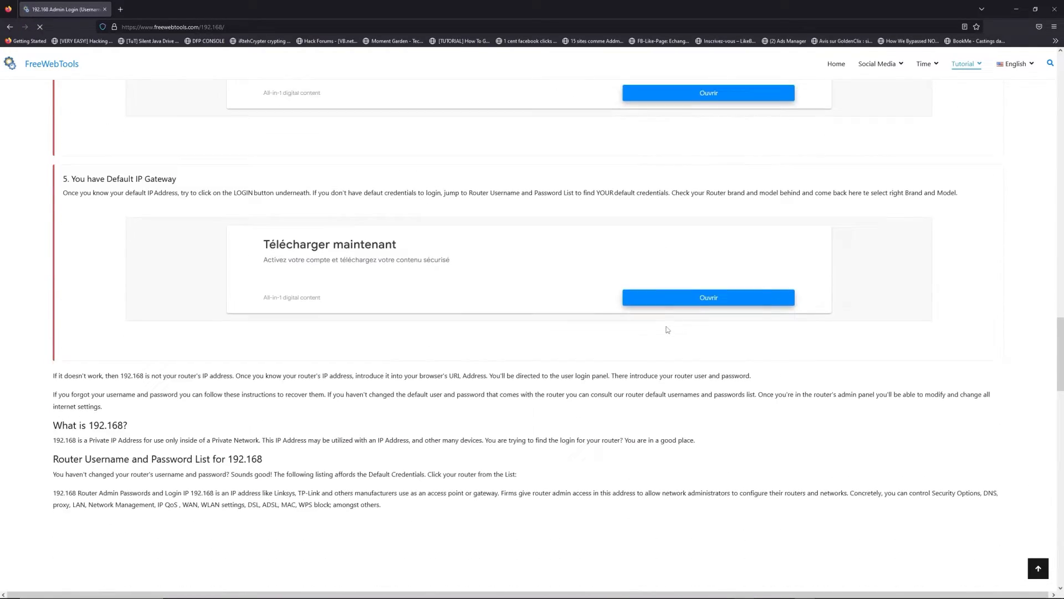
Step: Filter the router username and password list by searching for 192.168.1.1
scroll("down", 3)
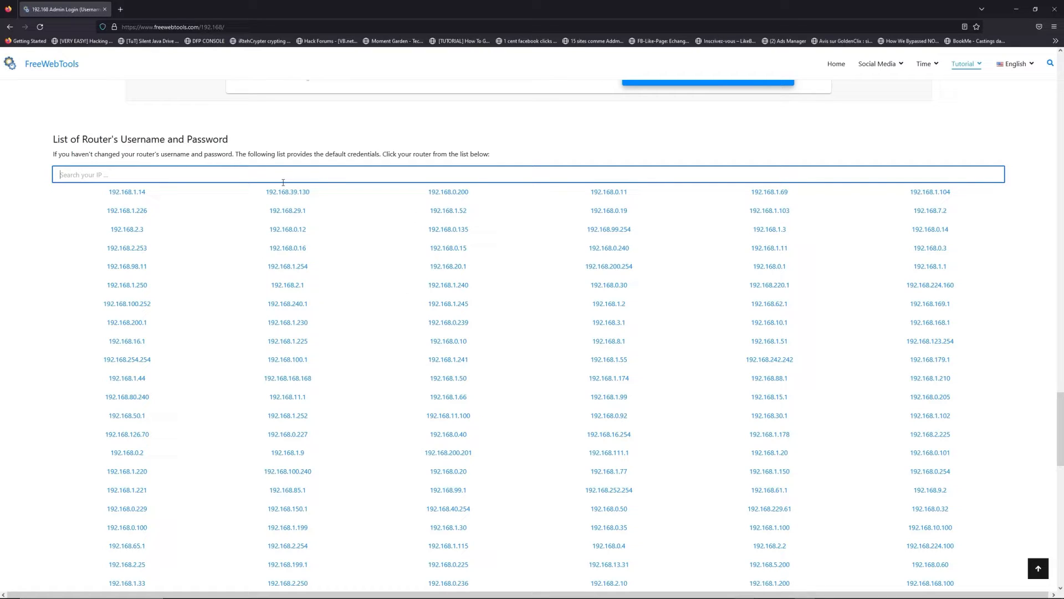
type("192.168.1.1")
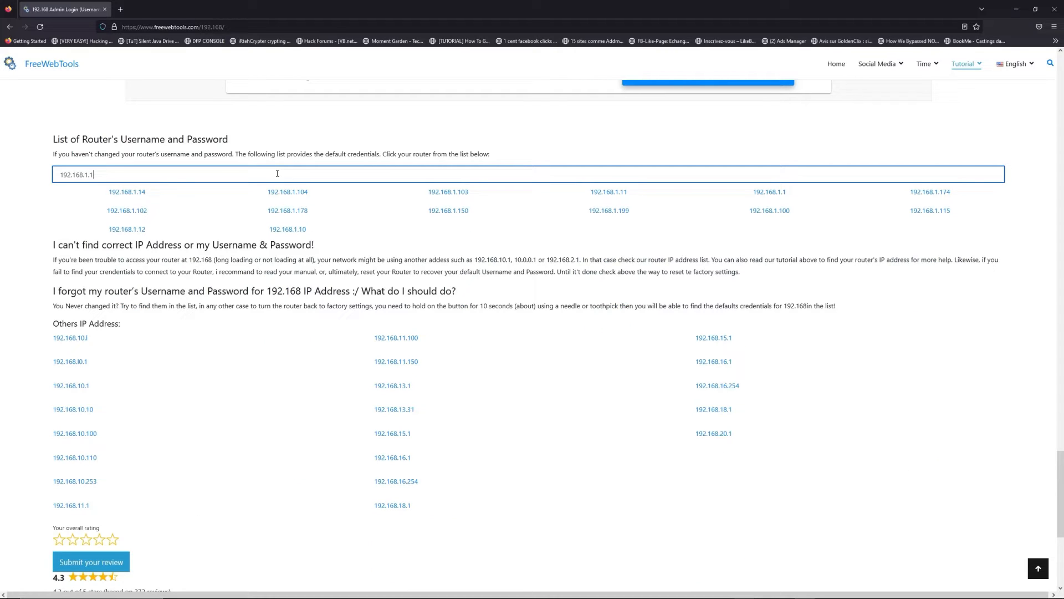
mouse_move(840, 194)
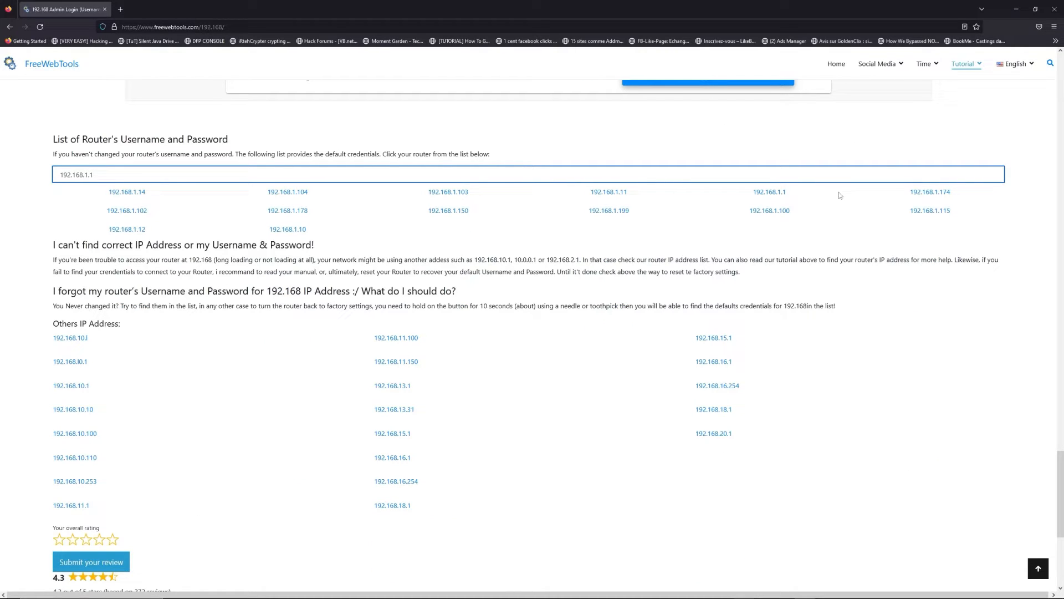
Step: View the default credentials table on the 192.168.1.1 page
left_click(770, 192)
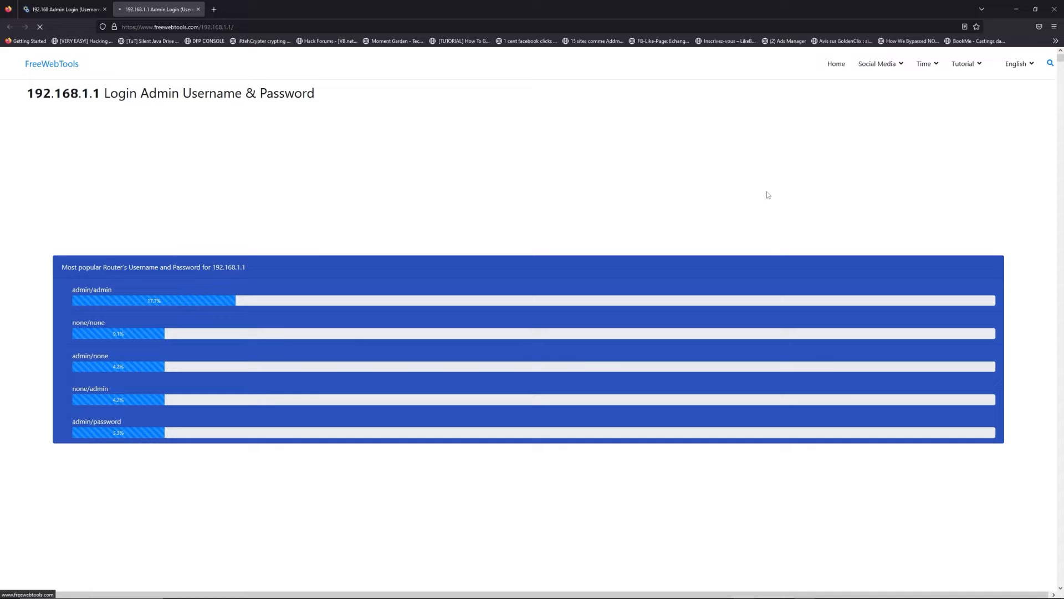
scroll("down", 3)
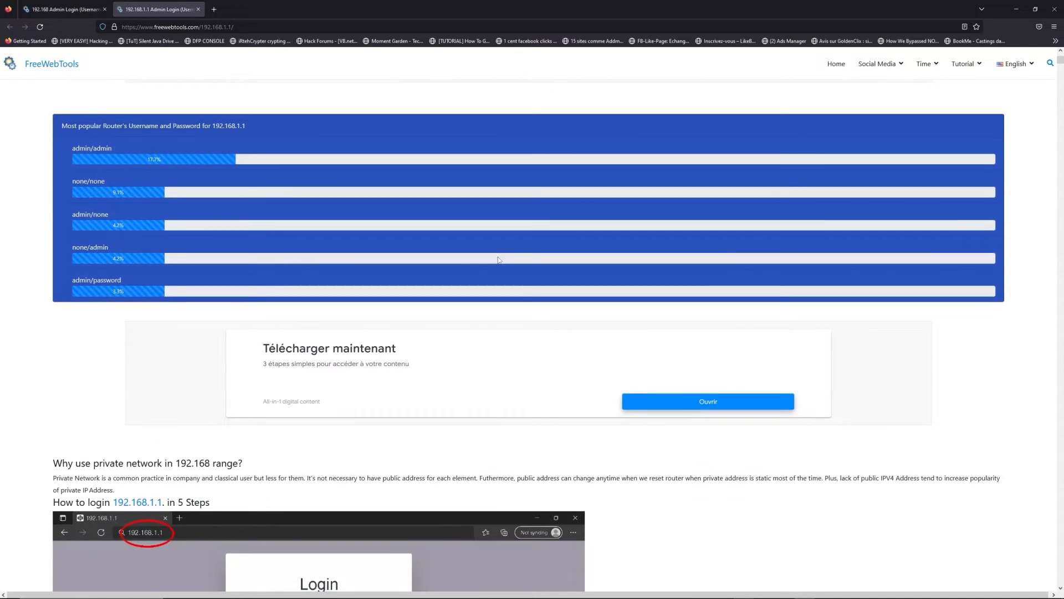
scroll("down", 3)
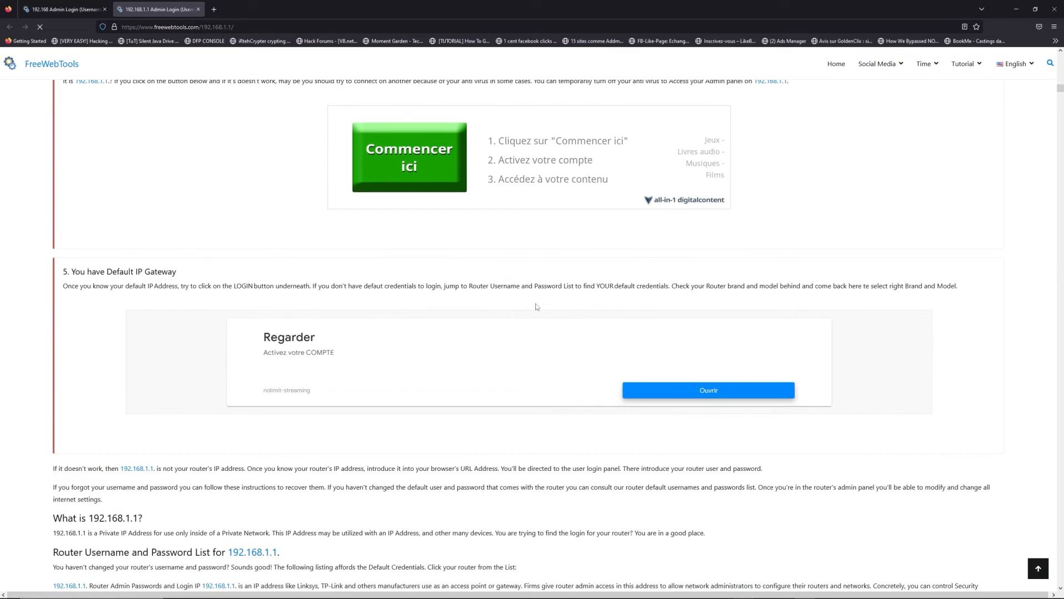
scroll("down", 3)
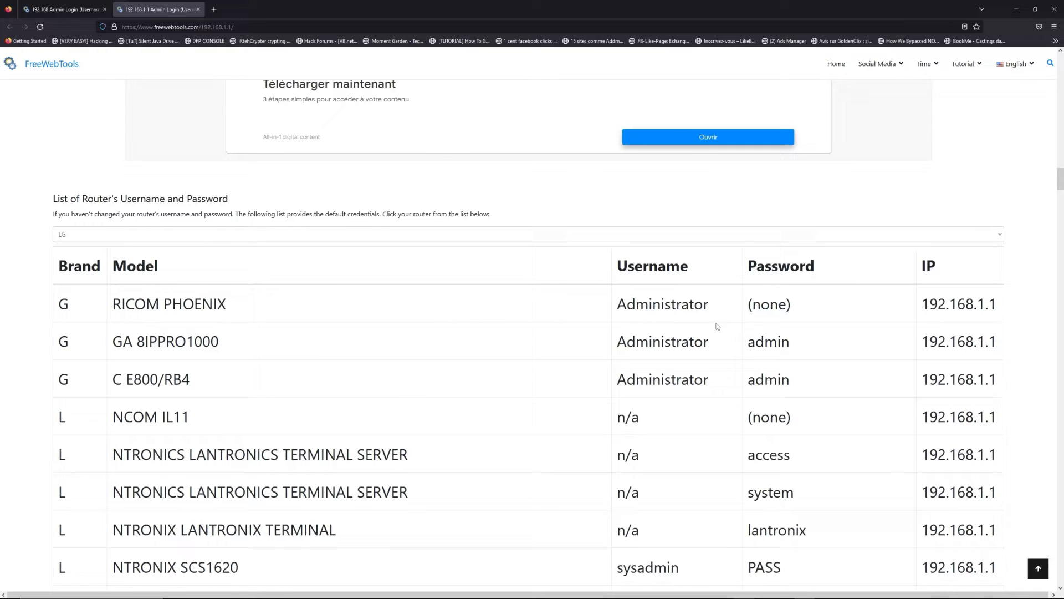
scroll("down", 3)
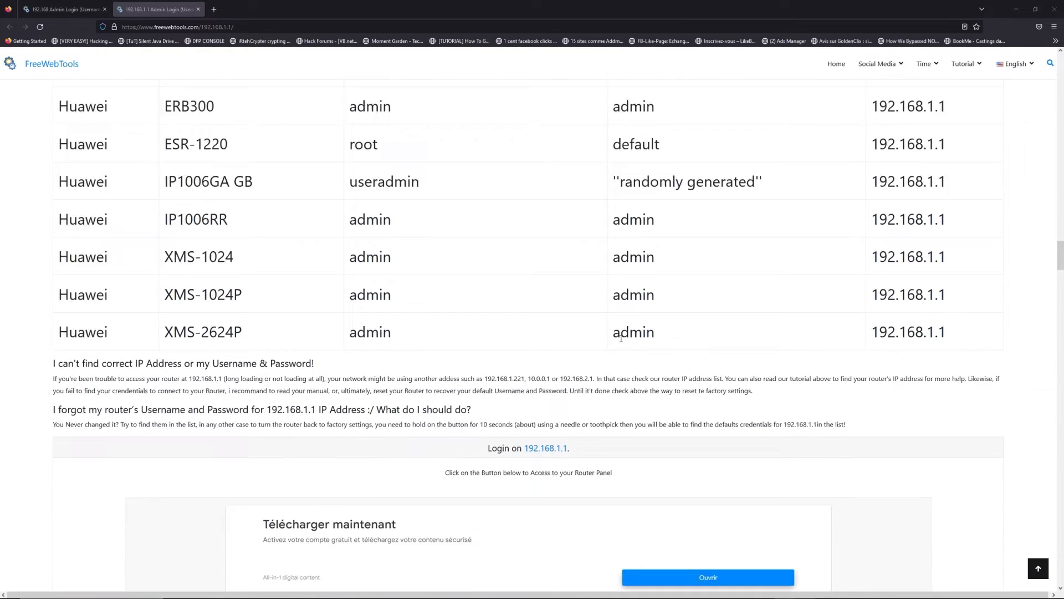
scroll("down", 3)
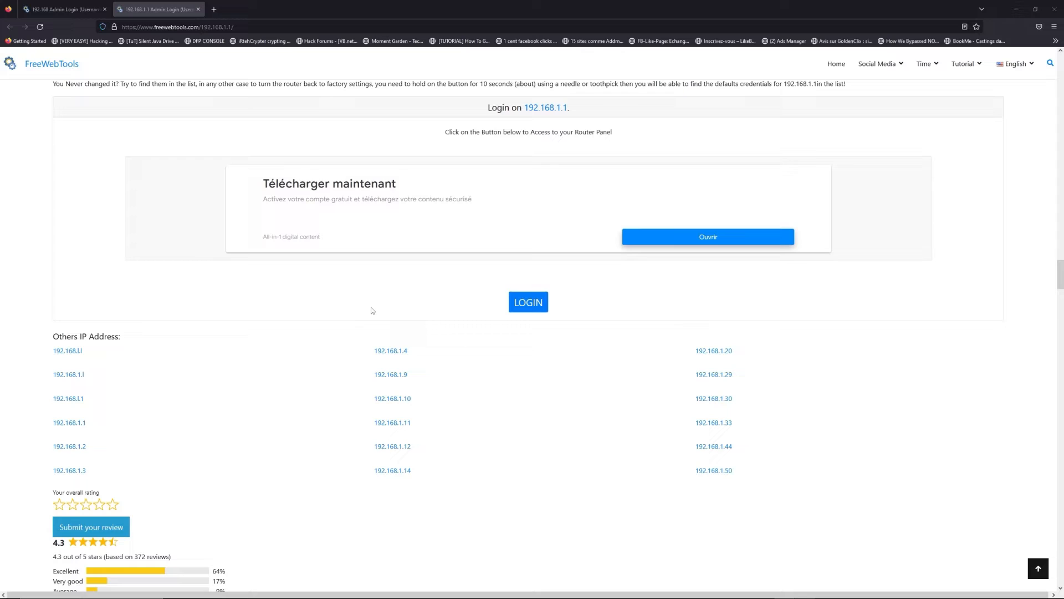
mouse_move(543, 286)
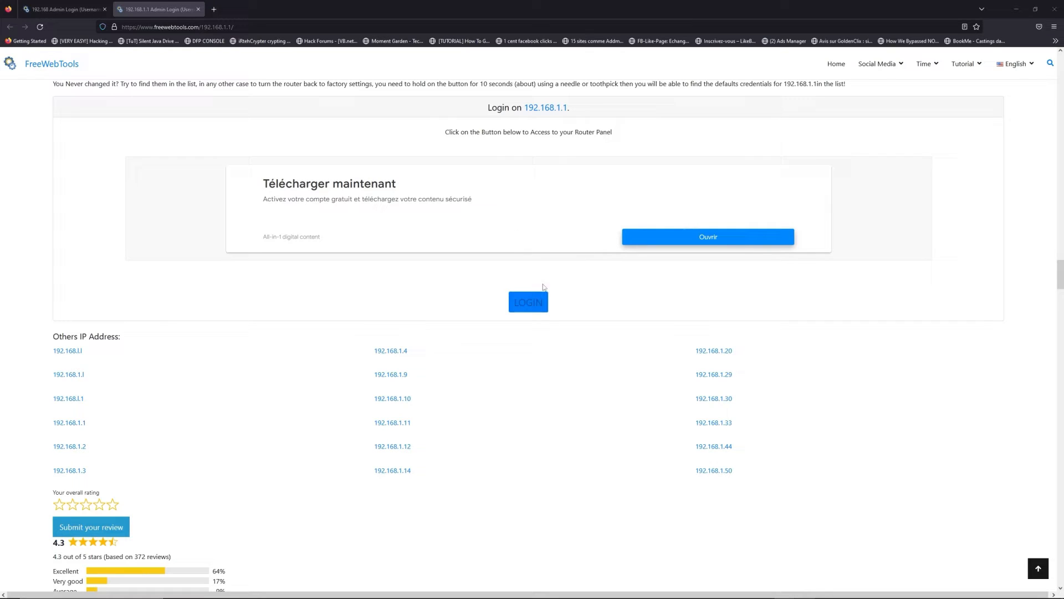
Step: Launch the router login page at 192.168.1.1 in a new tab via the LOGIN button
left_click(528, 302)
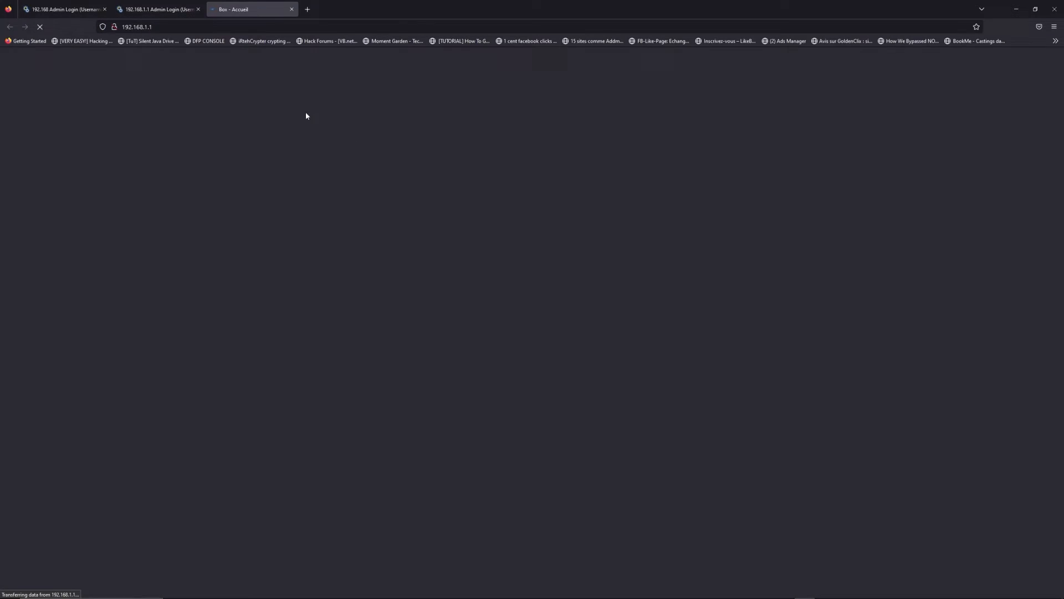